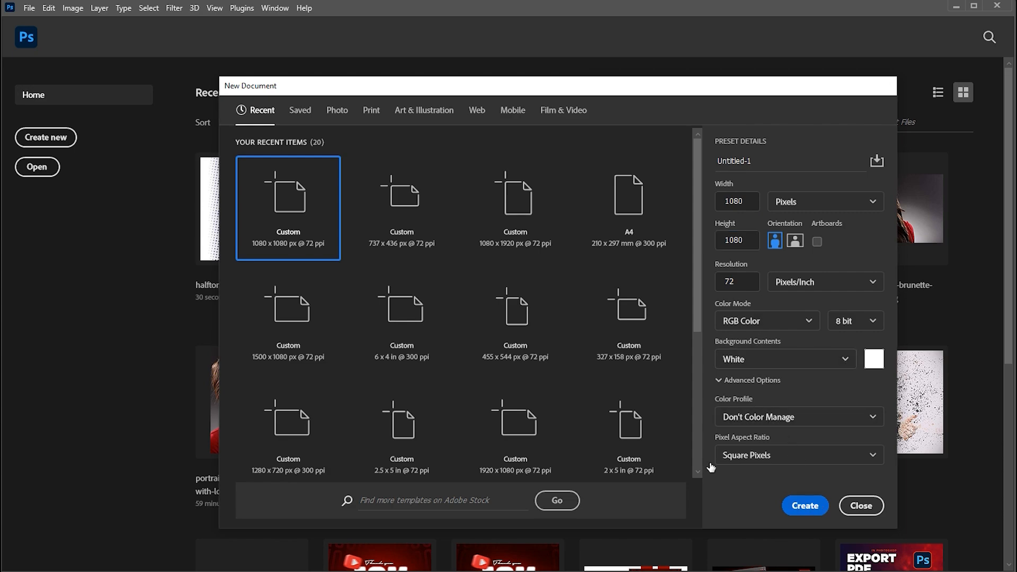
Create a 1080x1080 document and embed the brown-hat portrait photo in it
{"action": "left_click", "coordinate": [28, 8]}
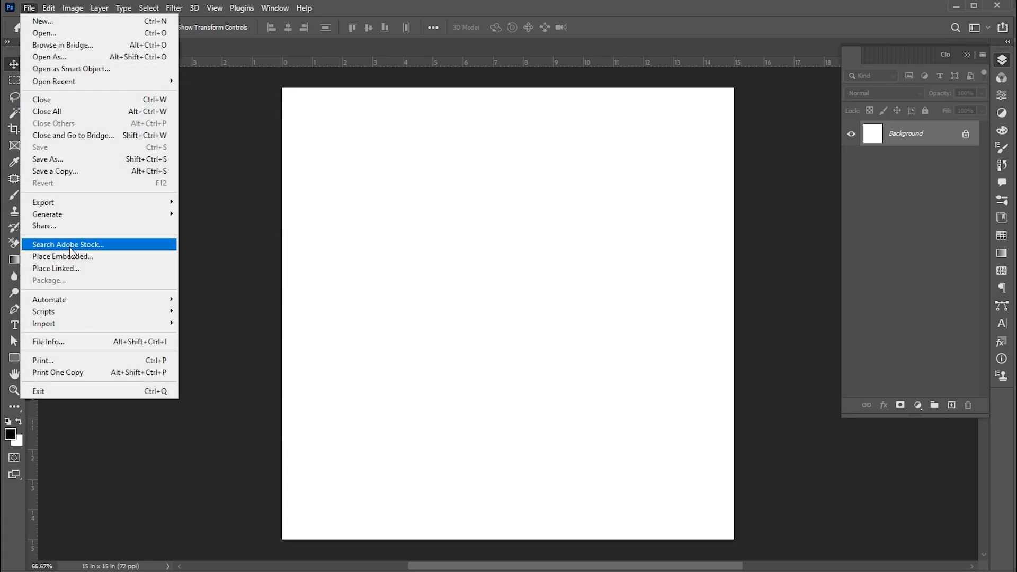
{"action": "left_click", "coordinate": [63, 257]}
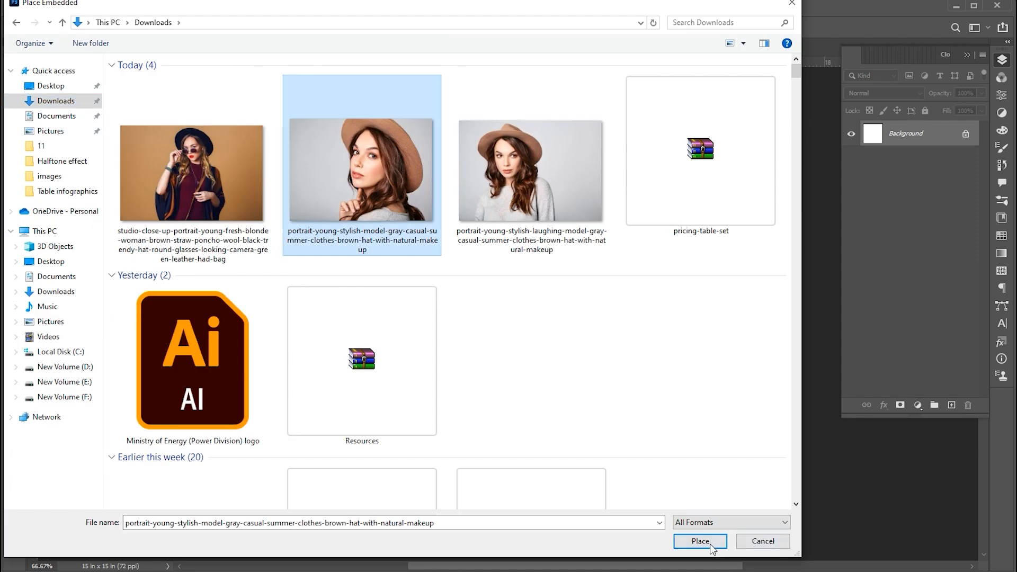
{"action": "left_click", "coordinate": [700, 541]}
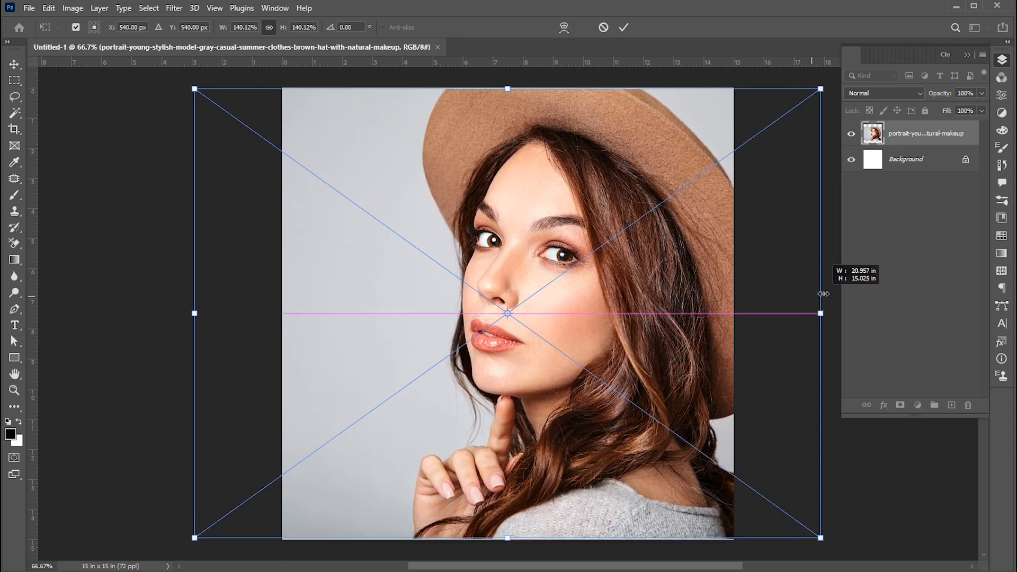
Flip the placed portrait horizontally, enlarge and position it, and commit the transform
{"action": "right_click", "coordinate": [508, 313]}
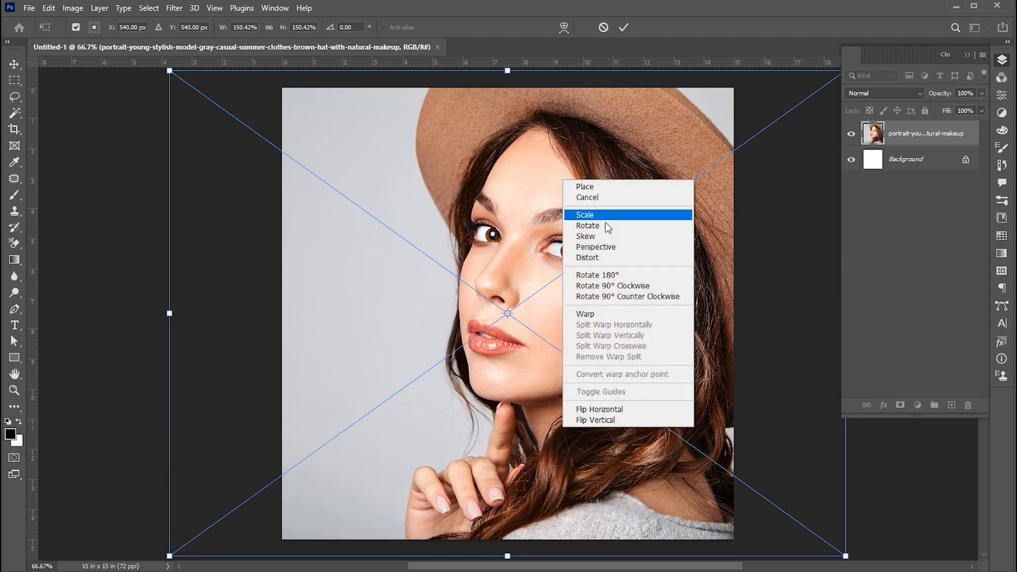
{"action": "mouse_move", "coordinate": [610, 410]}
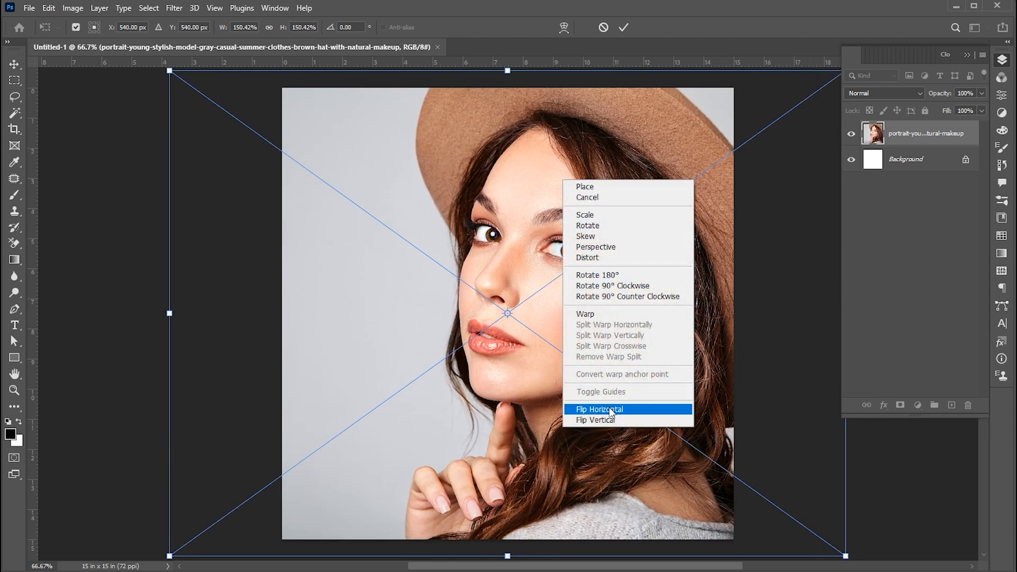
{"action": "left_click", "coordinate": [599, 409]}
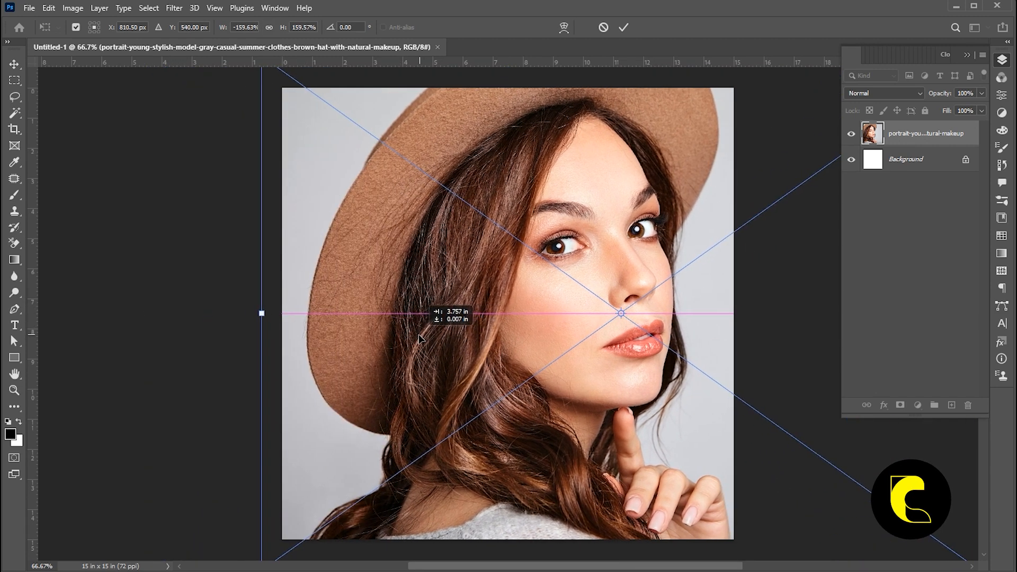
{"action": "left_click", "coordinate": [624, 27]}
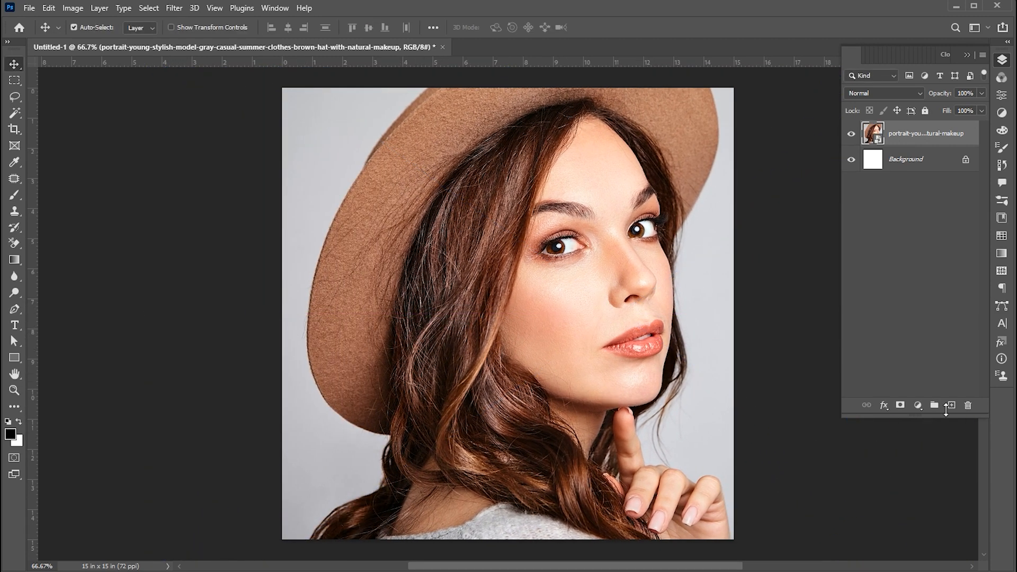
Add a new layer holding a white-to-black left-to-right gradient over the whole canvas
{"action": "left_click", "coordinate": [950, 405]}
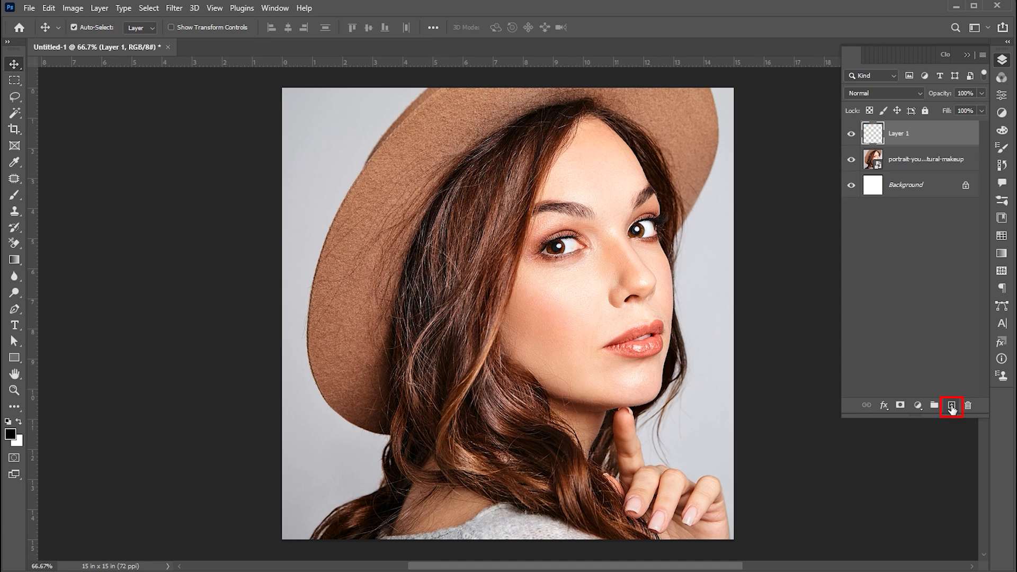
{"action": "mouse_move", "coordinate": [14, 261]}
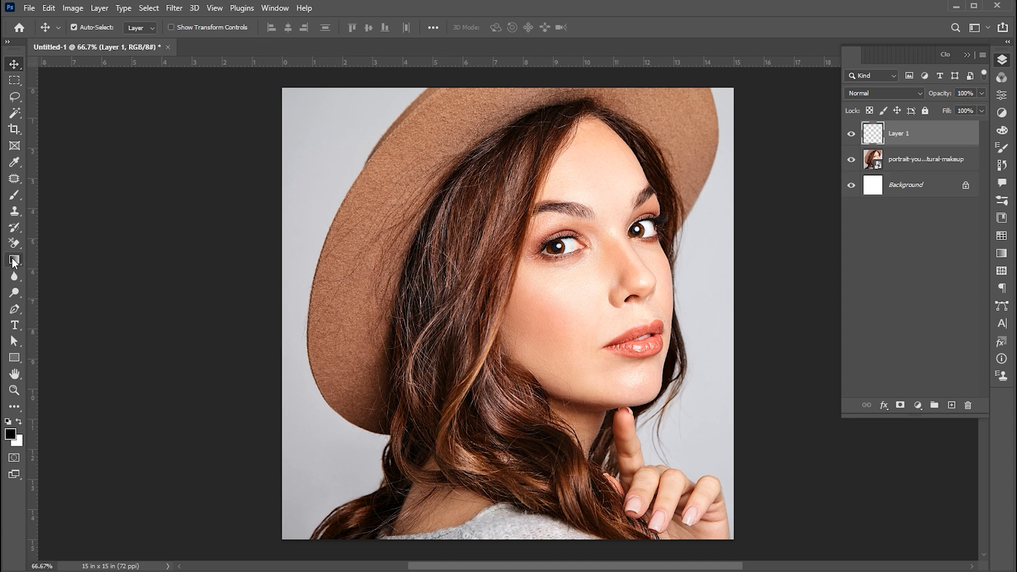
{"action": "left_click", "coordinate": [13, 260]}
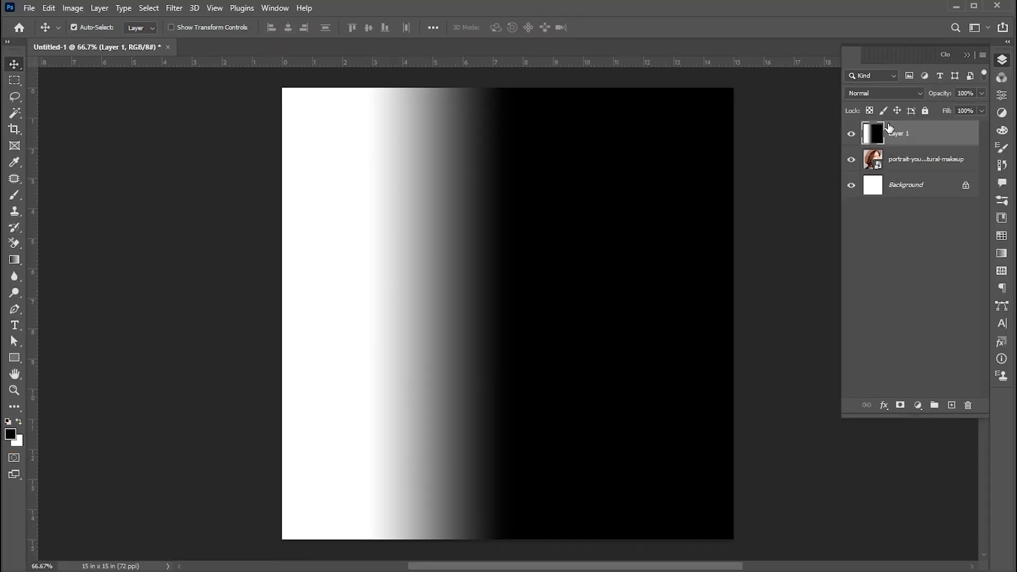
{"action": "right_click", "coordinate": [898, 133]}
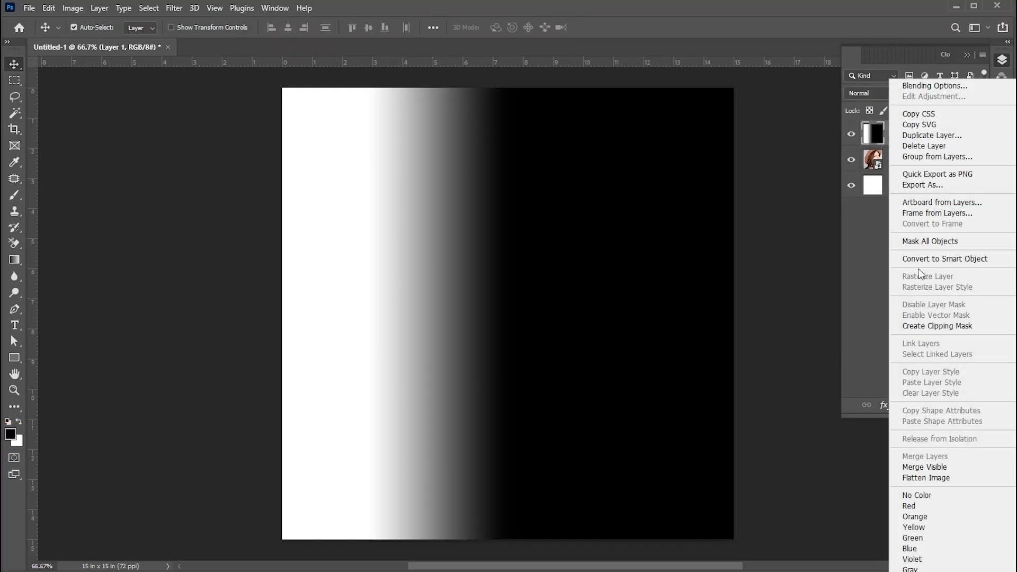
Convert Layer 1 to a smart object and apply Color Halftone with Max. Radius 25
{"action": "left_click", "coordinate": [246, 115]}
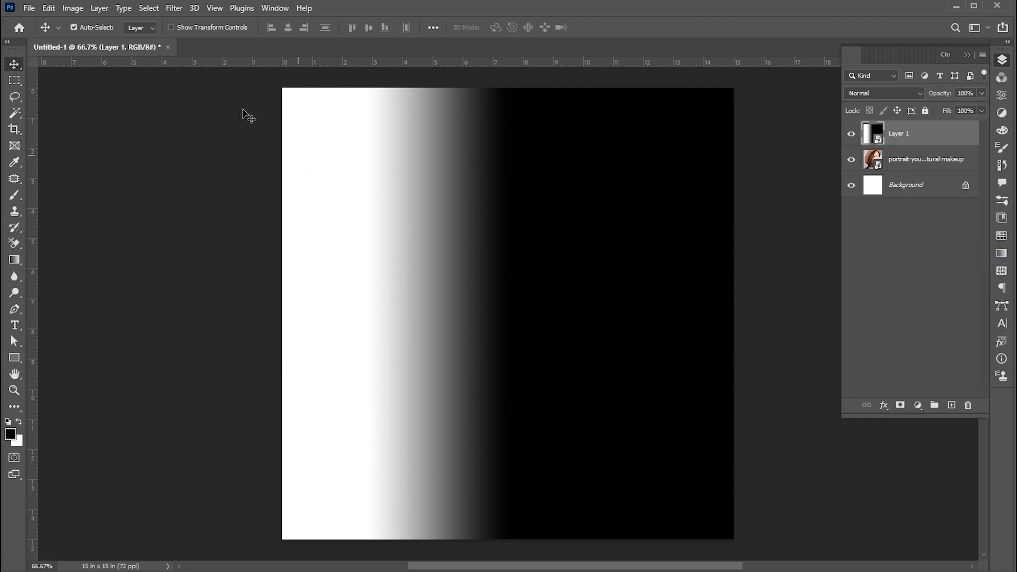
{"action": "left_click", "coordinate": [173, 8]}
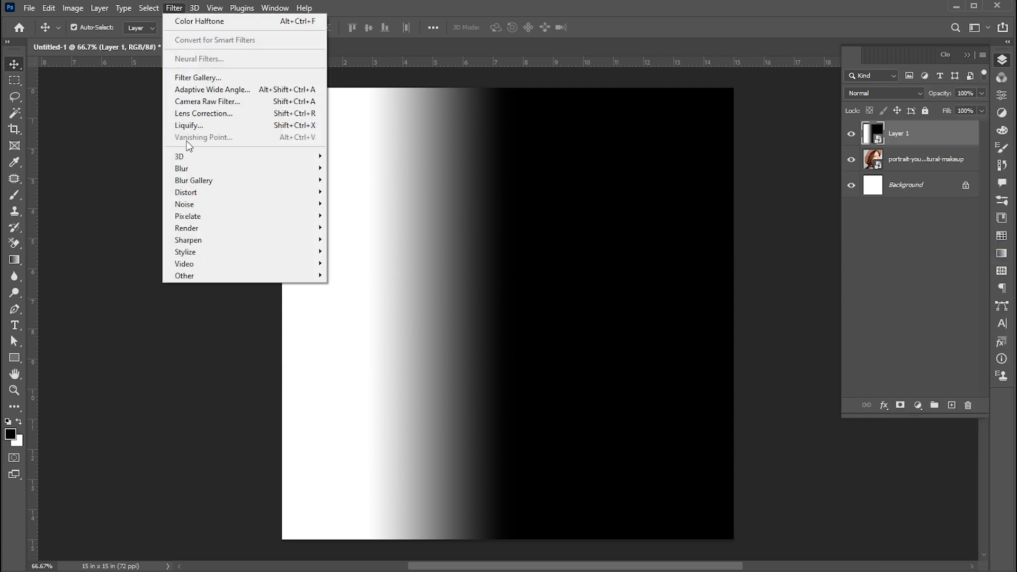
{"action": "mouse_move", "coordinate": [188, 215]}
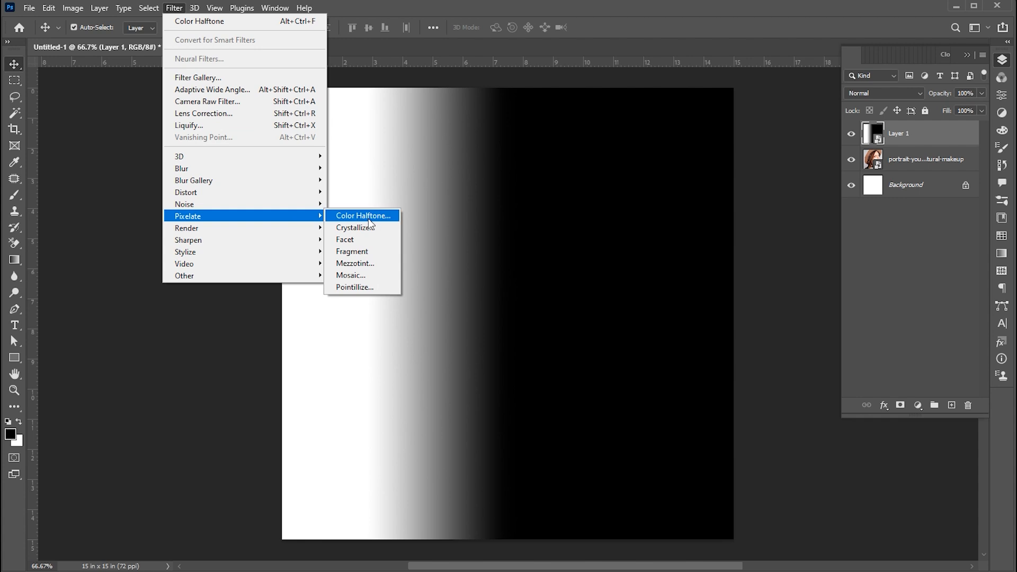
{"action": "left_click", "coordinate": [362, 215]}
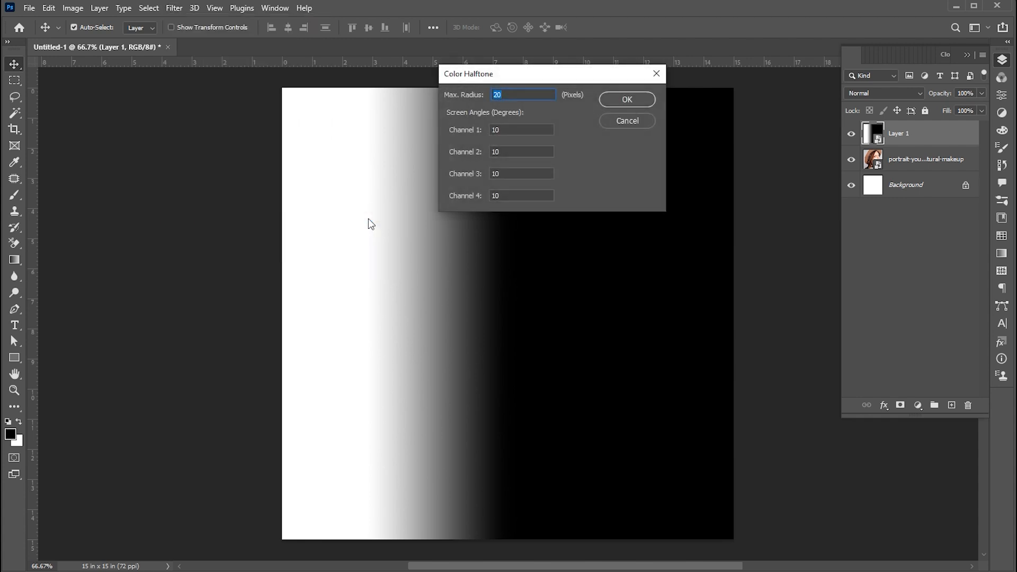
{"action": "type", "text": "25"}
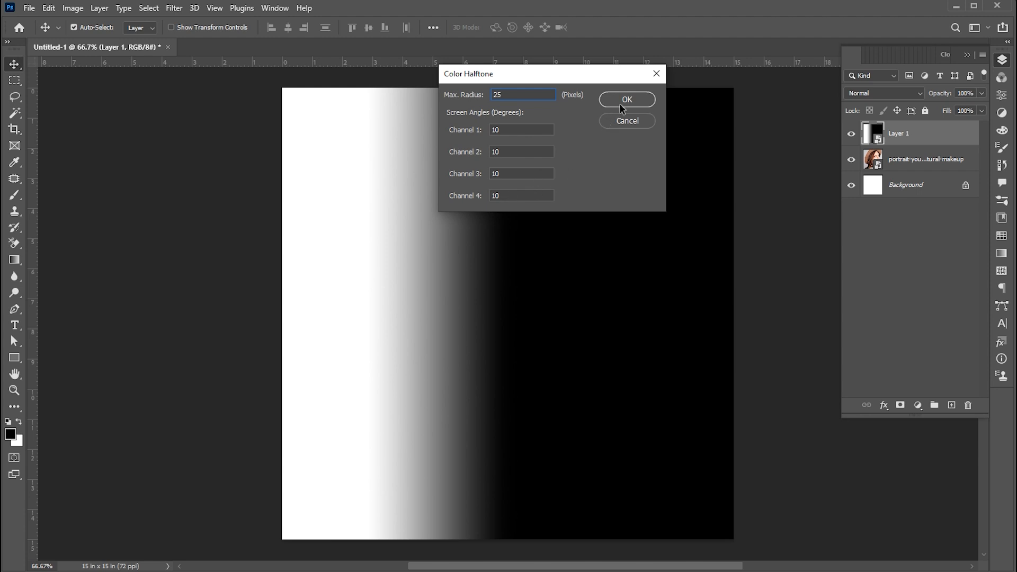
{"action": "left_click", "coordinate": [627, 99]}
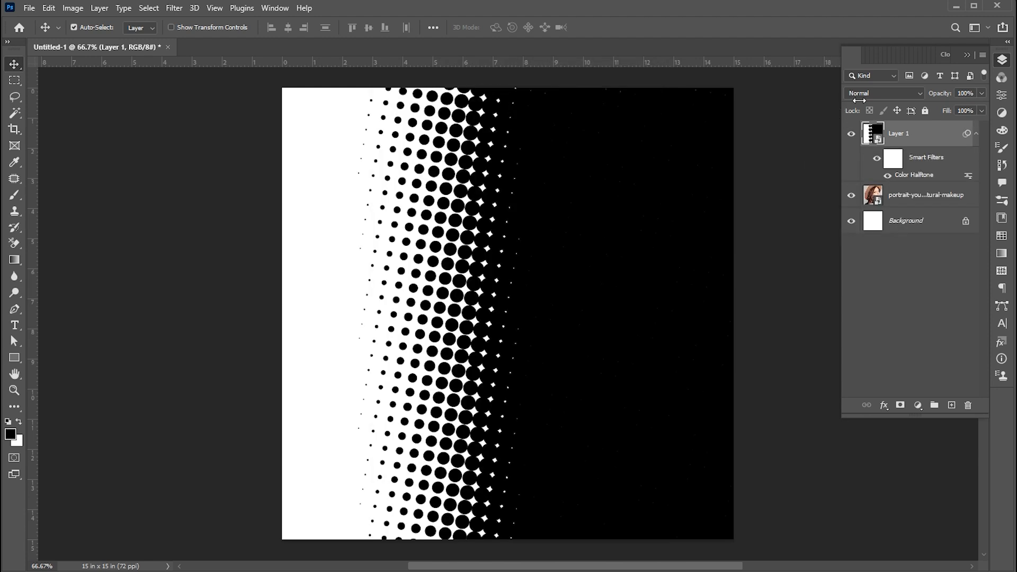
Set the halftone layer to Screen, enlarge the portrait with Ctrl+T, and revisit Color Halftone
{"action": "left_click", "coordinate": [882, 93]}
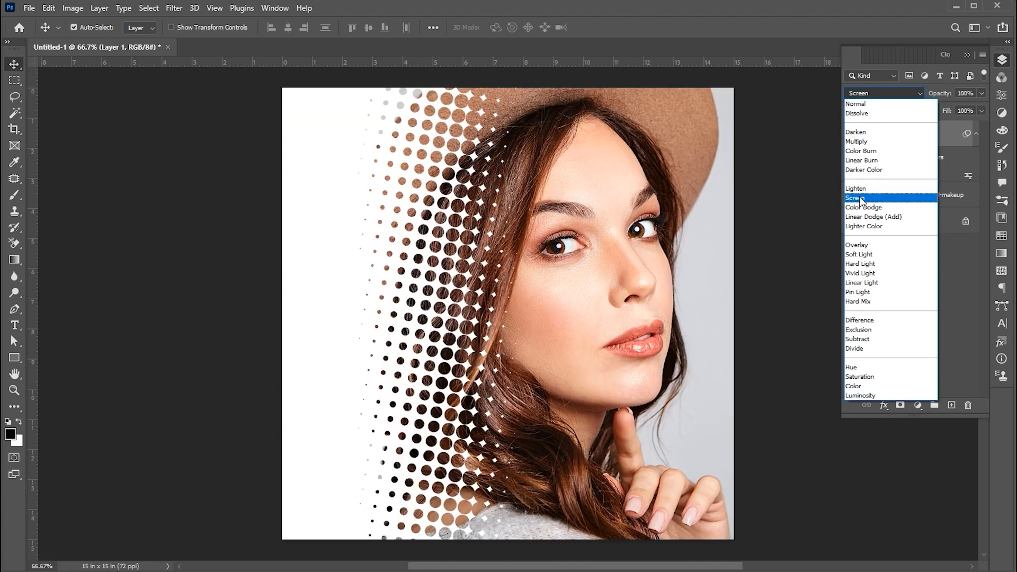
{"action": "left_click", "coordinate": [855, 103]}
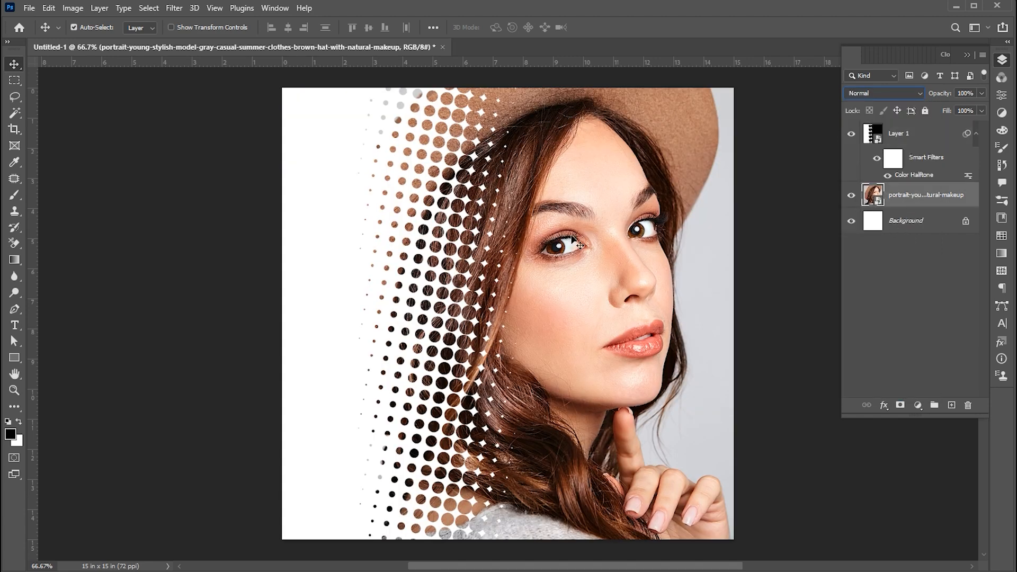
{"action": "key", "text": "ctrl+t"}
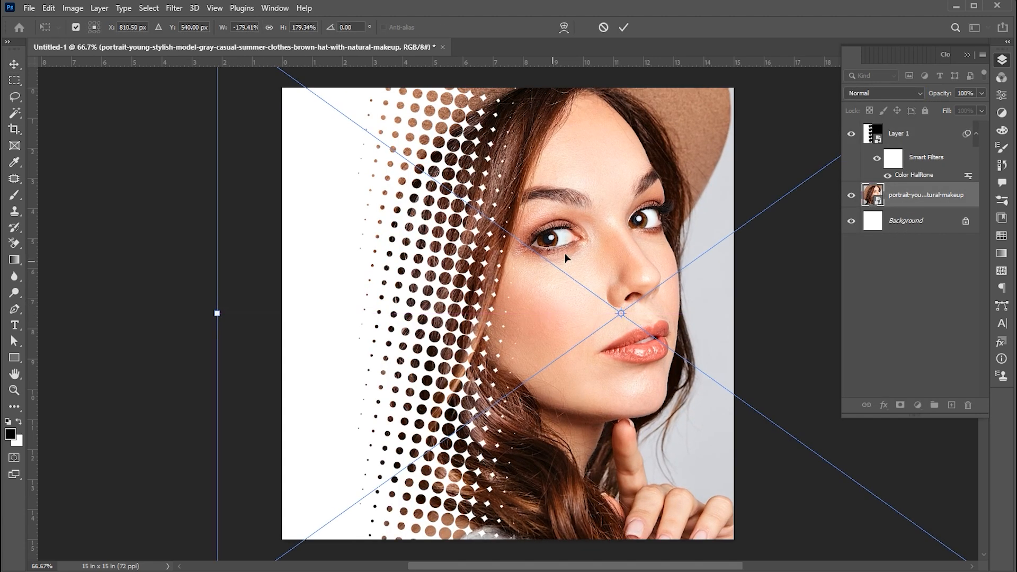
{"action": "left_click", "coordinate": [623, 27]}
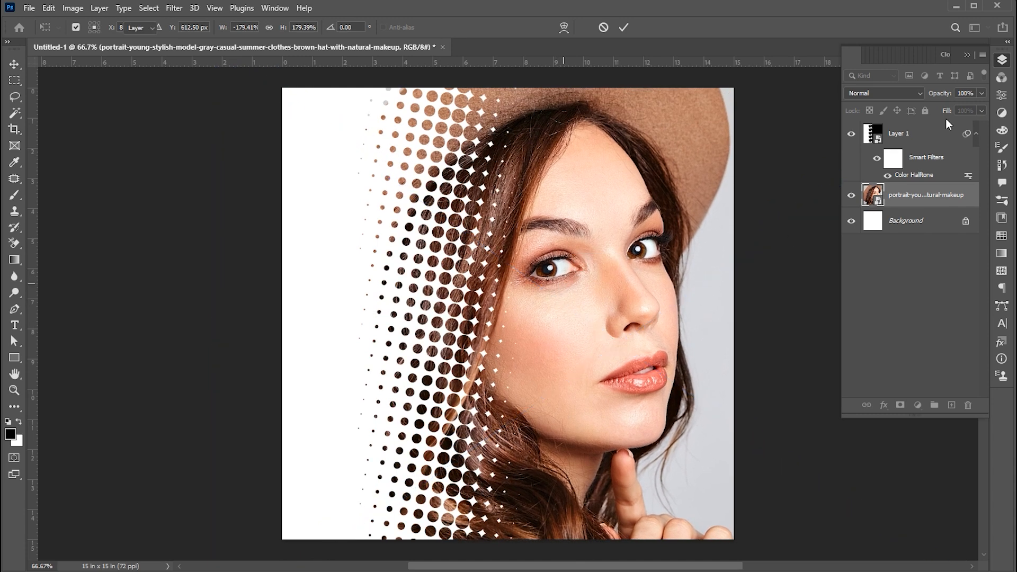
{"action": "double_click", "coordinate": [915, 174]}
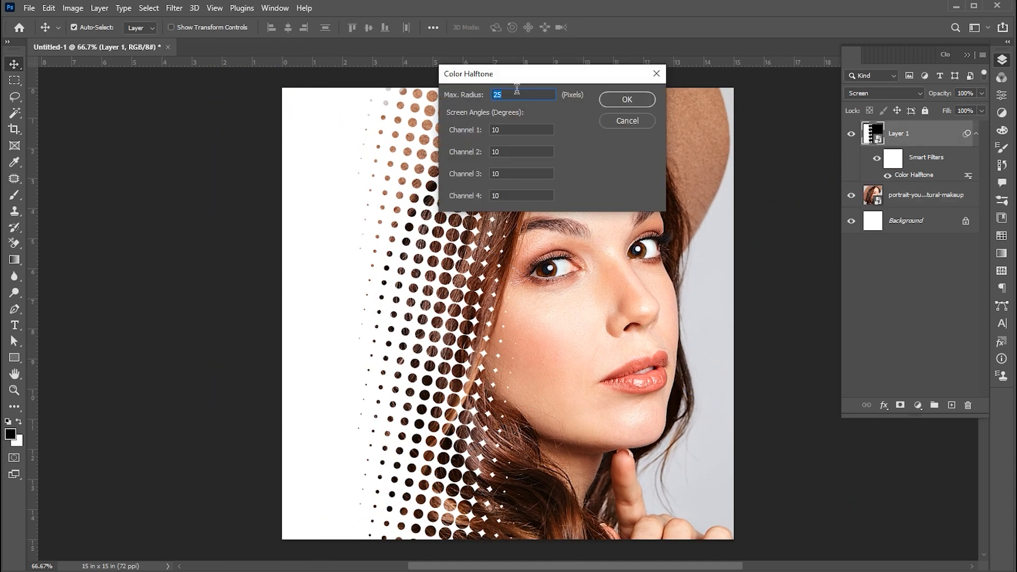
{"action": "left_click", "coordinate": [625, 99]}
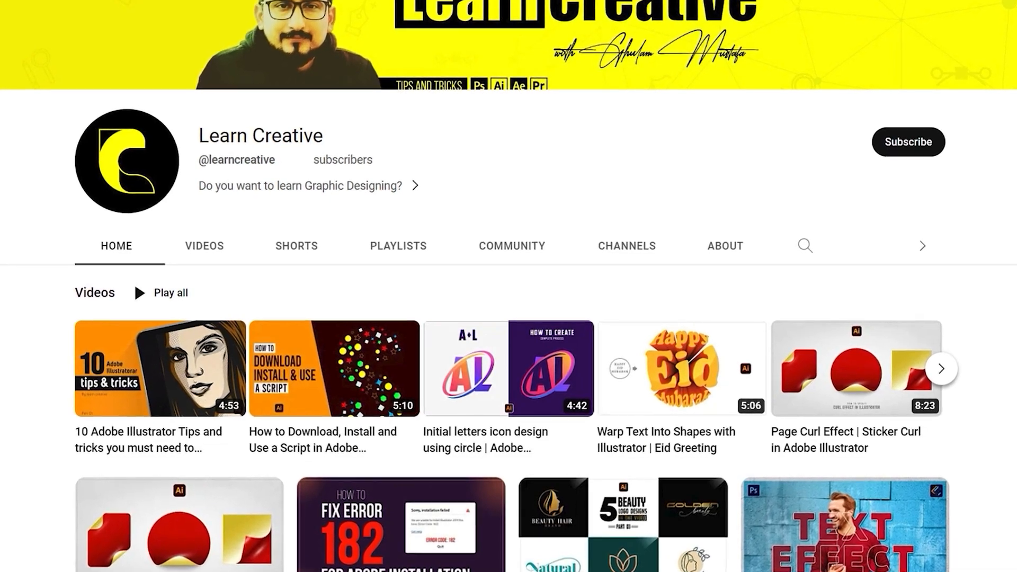
Scroll down through the Learn Creative channel's grid of design tutorial videos
{"action": "scroll", "scroll_direction": "down", "scroll_amount": 3}
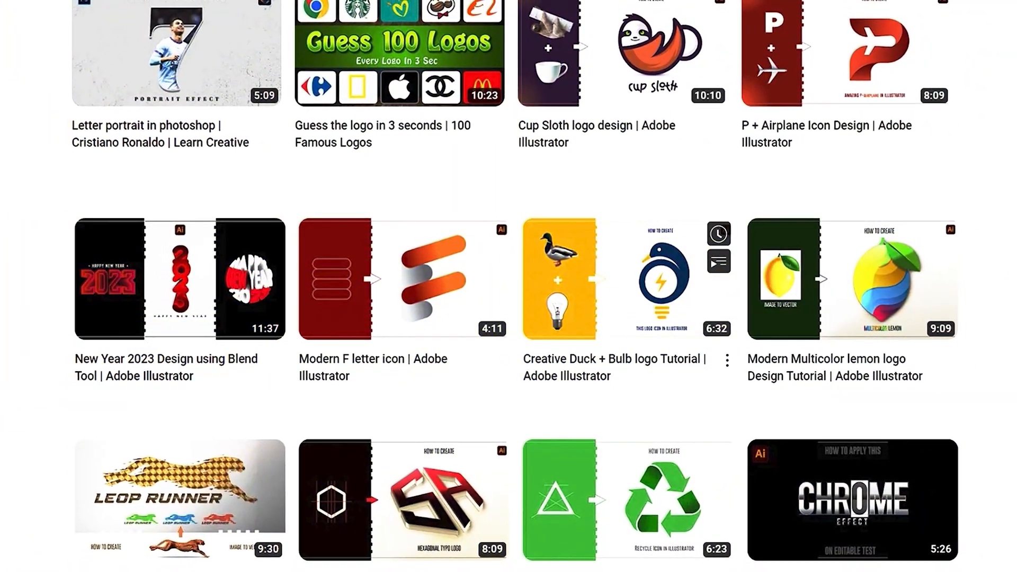